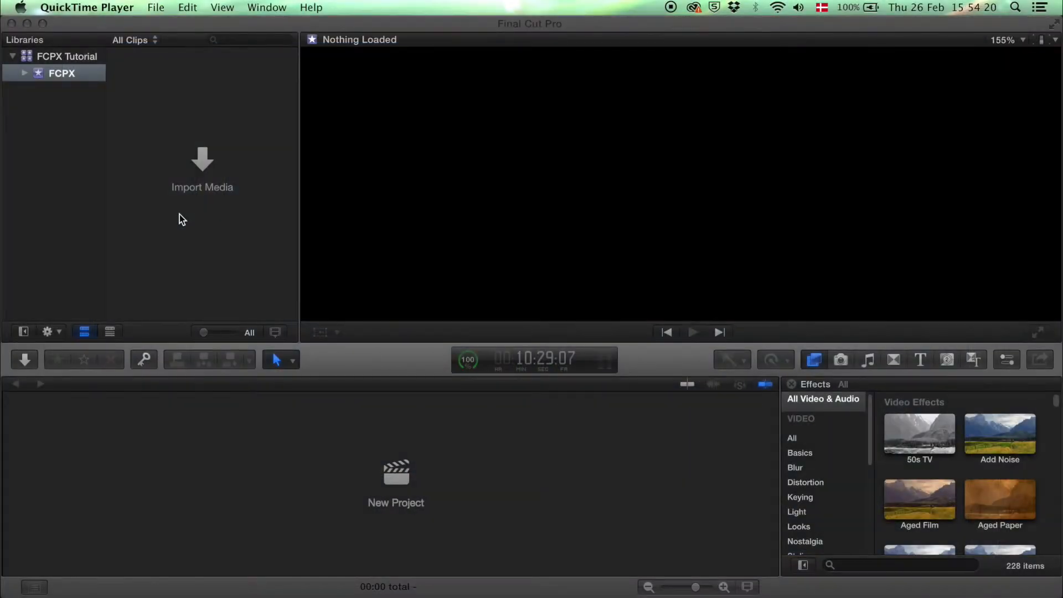
mouse_move(67, 140)
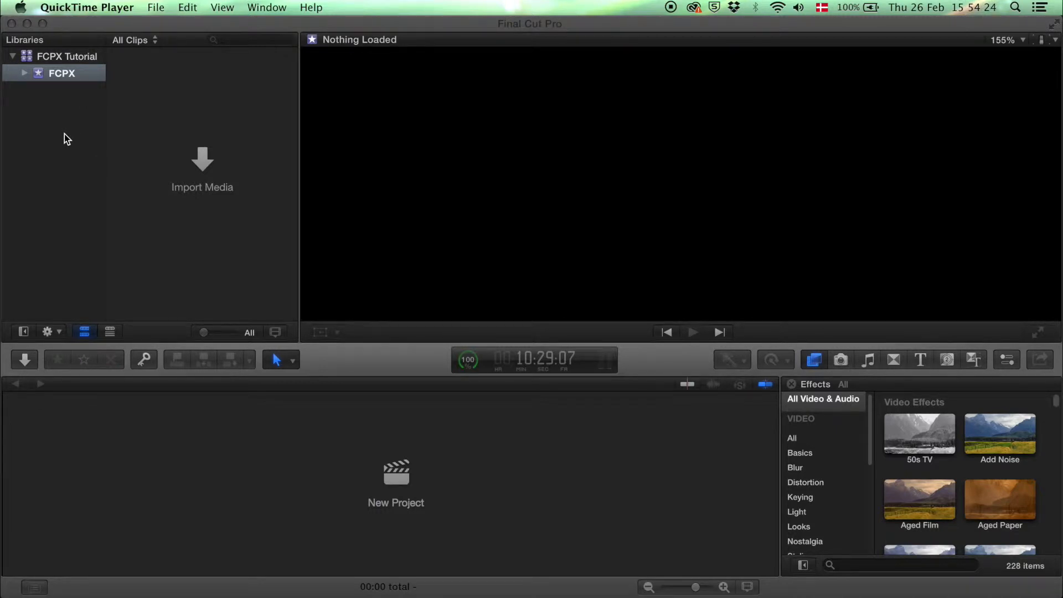
mouse_move(56, 63)
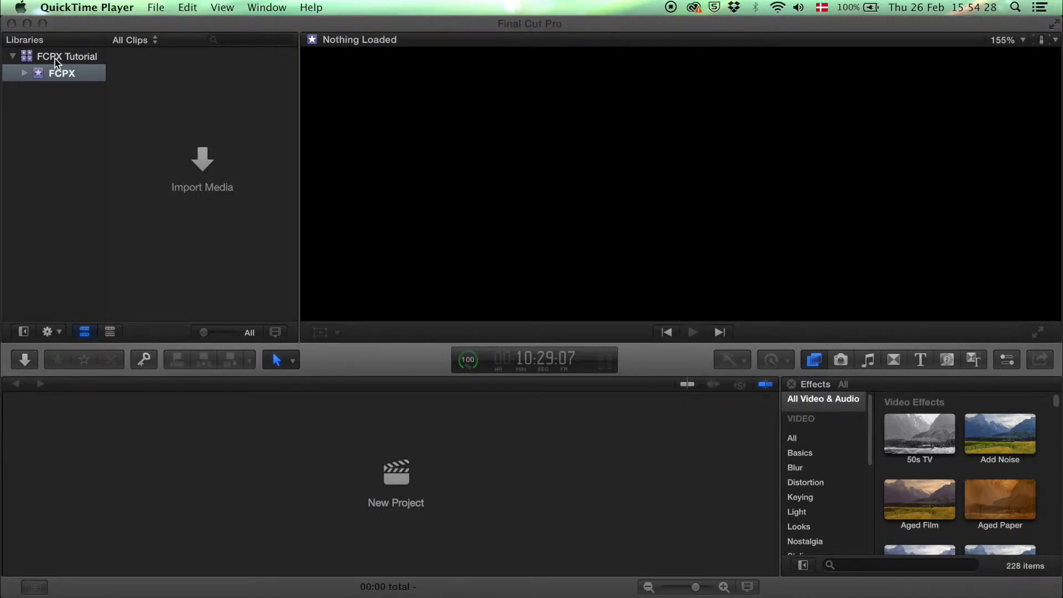
Bring Final Cut Pro forward by selecting the FCPX event in the Libraries sidebar.
left_click(61, 73)
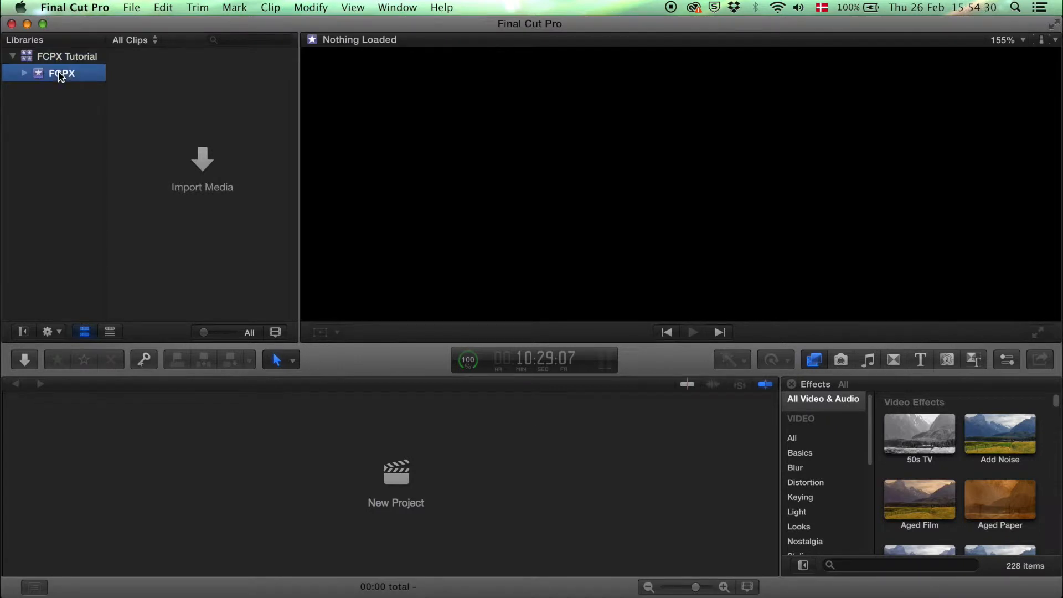
Create a new project named Test in the FCPX event and bring up media import options.
right_click(61, 73)
type("Te")
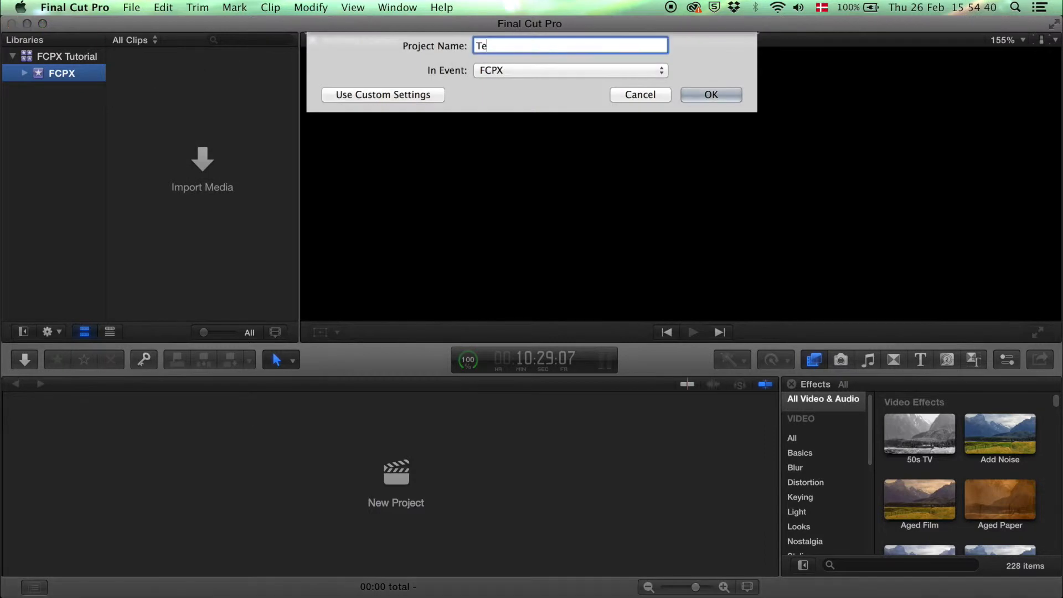
left_click(710, 94)
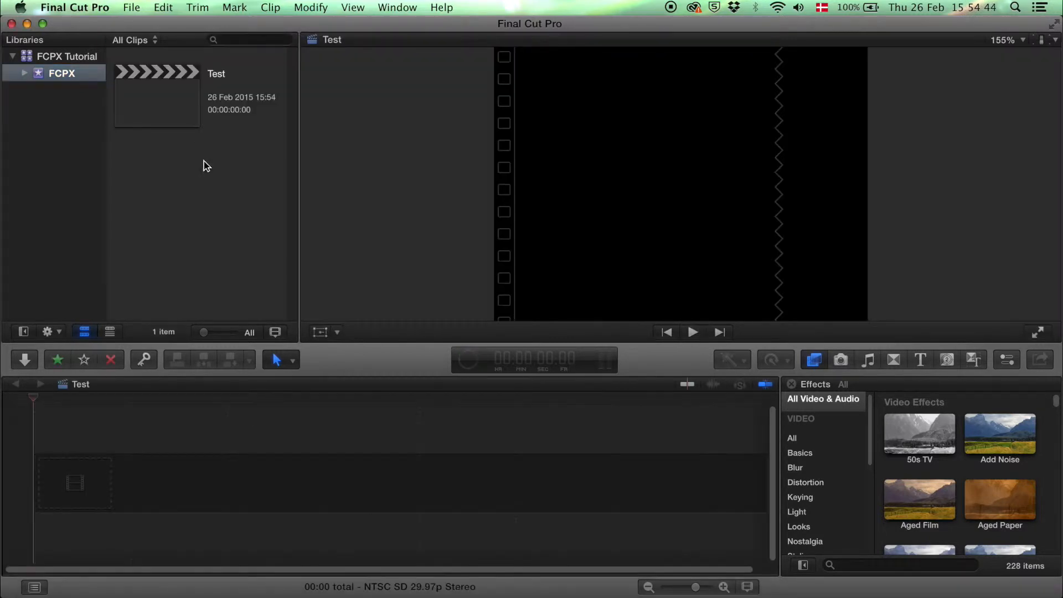
right_click(207, 166)
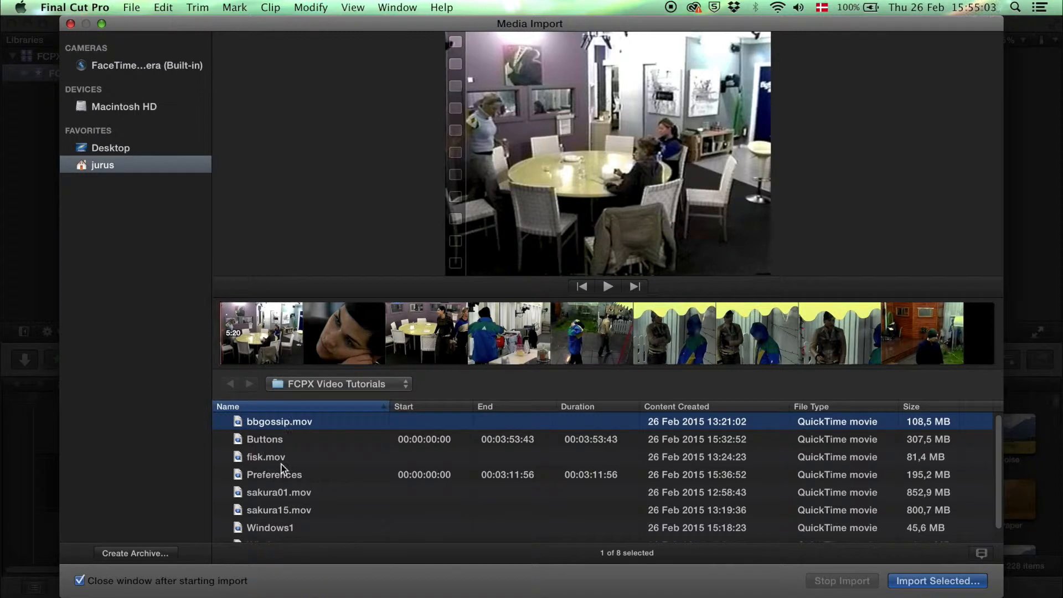
Add fisk.mov alongside bbgossip.mov to the clips chosen for import.
left_click(266, 457)
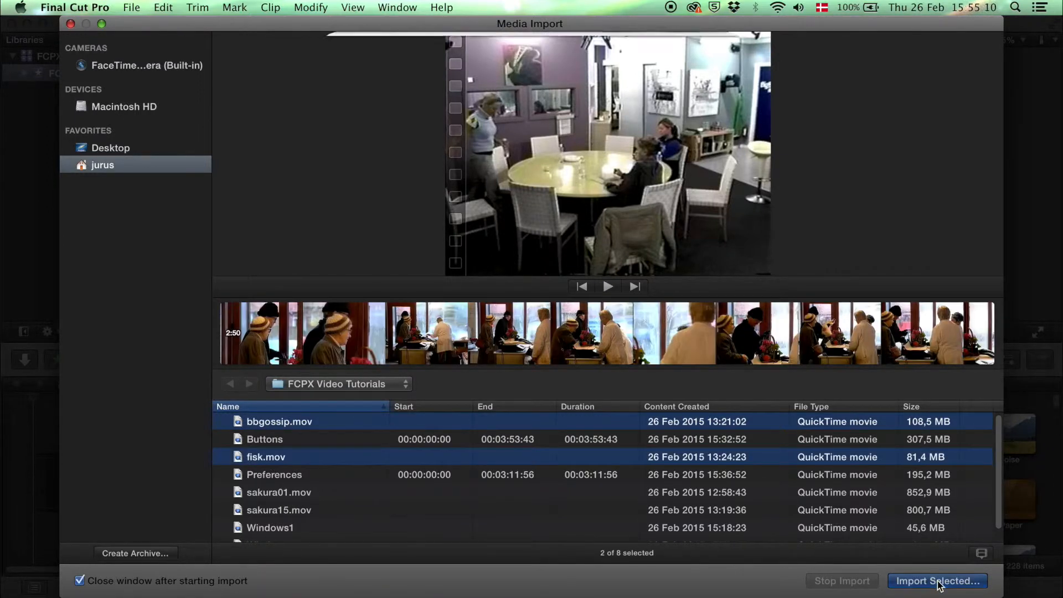
Keep the existing FCPX event as the import destination after checking the event choices.
left_click(937, 581)
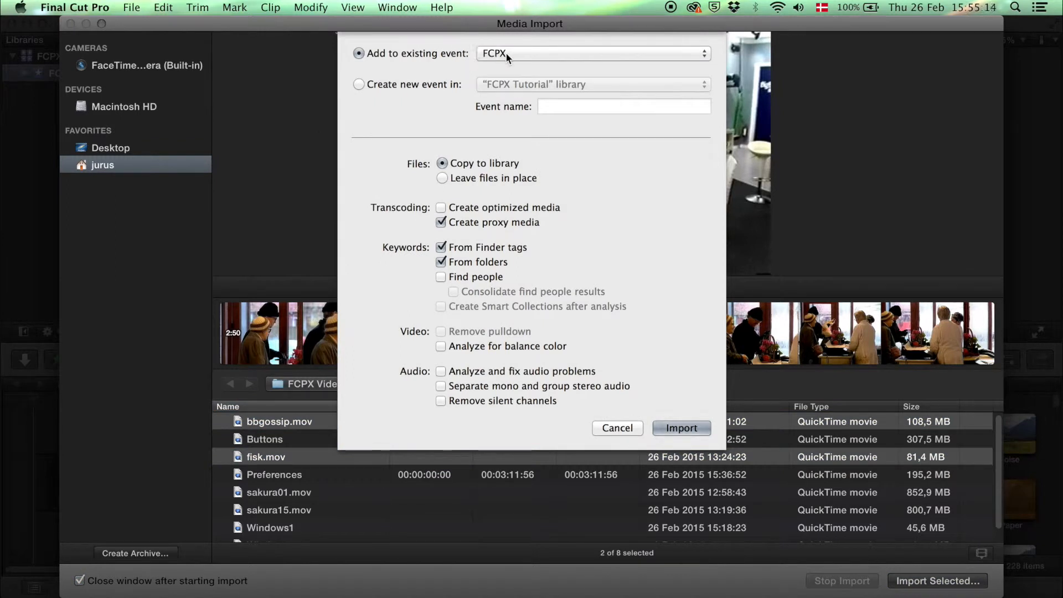
left_click(591, 53)
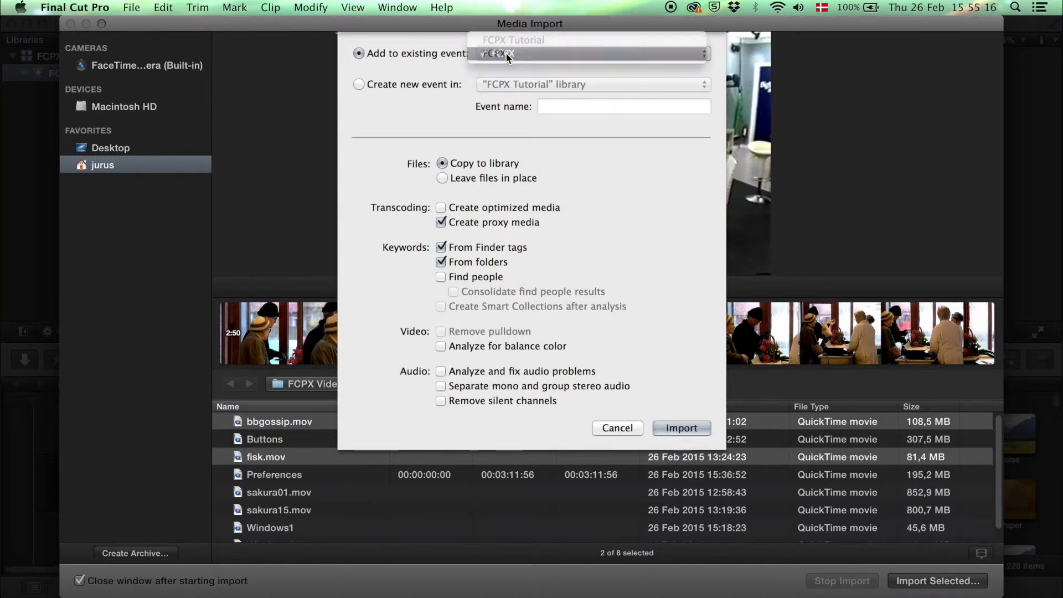
left_click(495, 54)
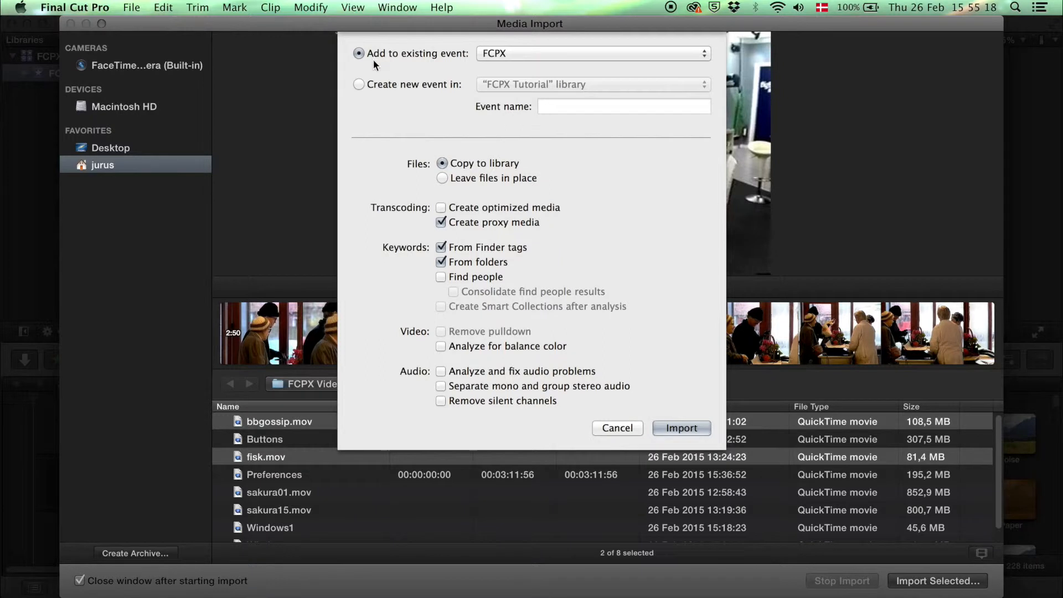
left_click(359, 84)
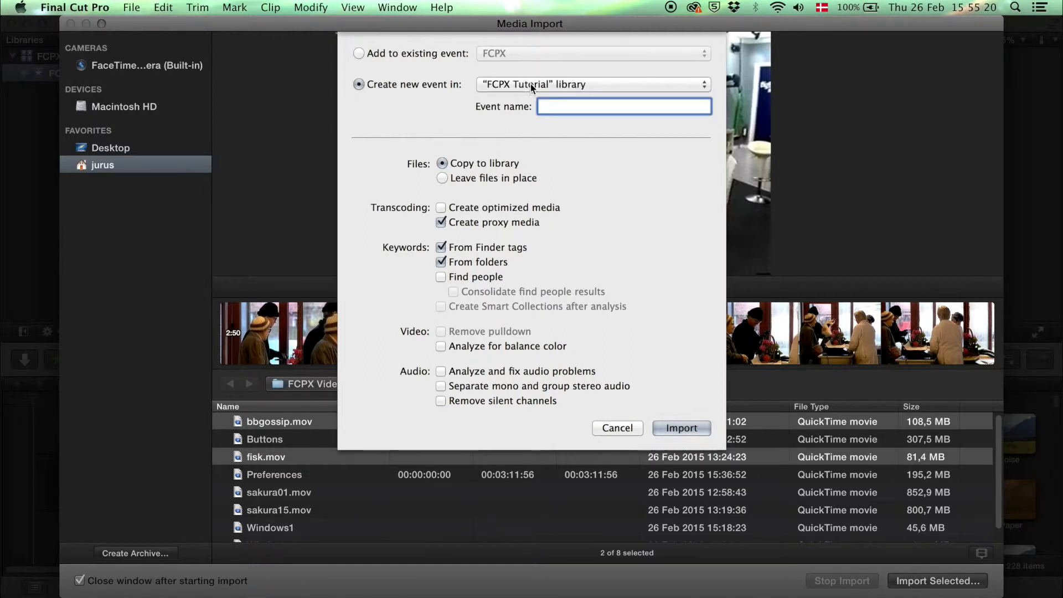
left_click(359, 53)
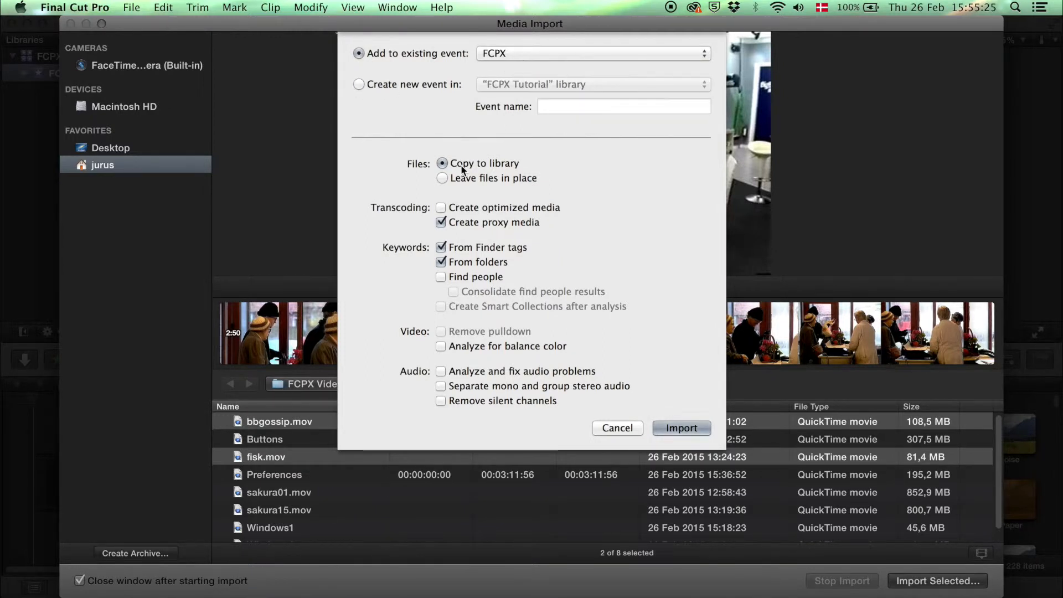
mouse_move(478, 166)
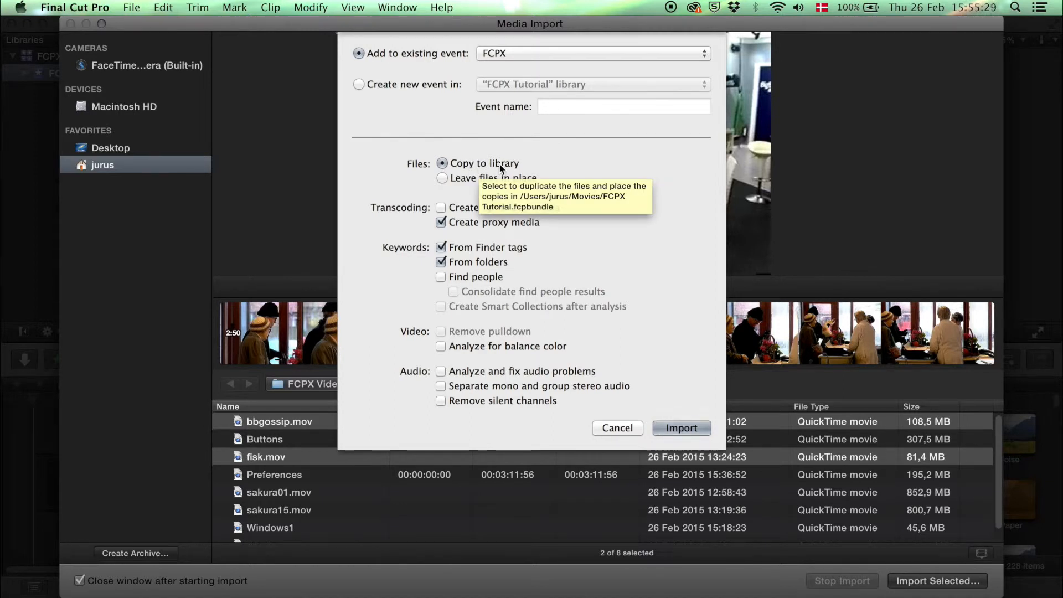
mouse_move(443, 177)
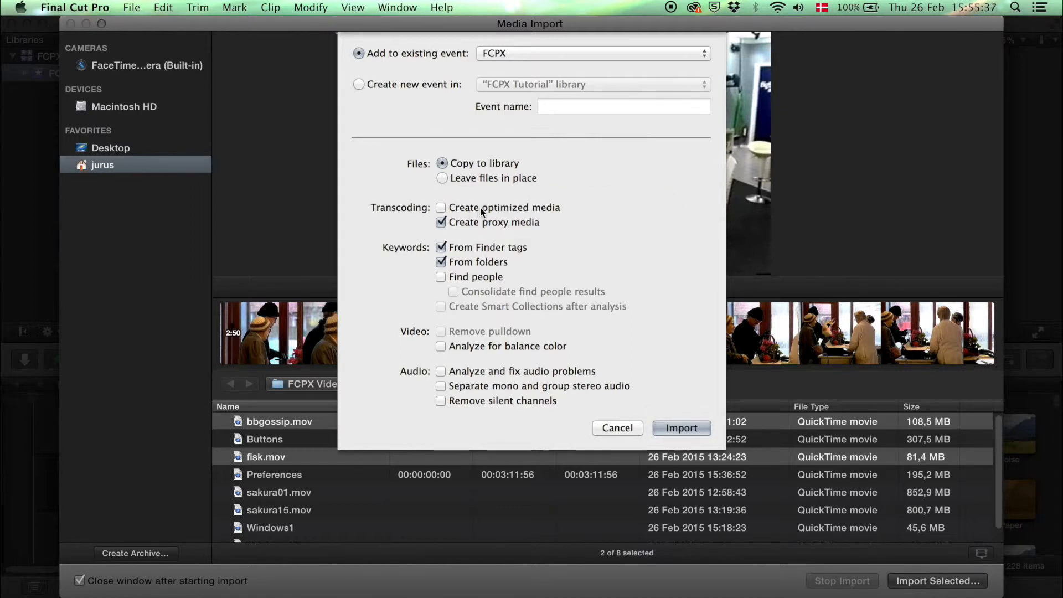
Leave optimized media off, proxy media on, and start importing the two clips.
left_click(441, 207)
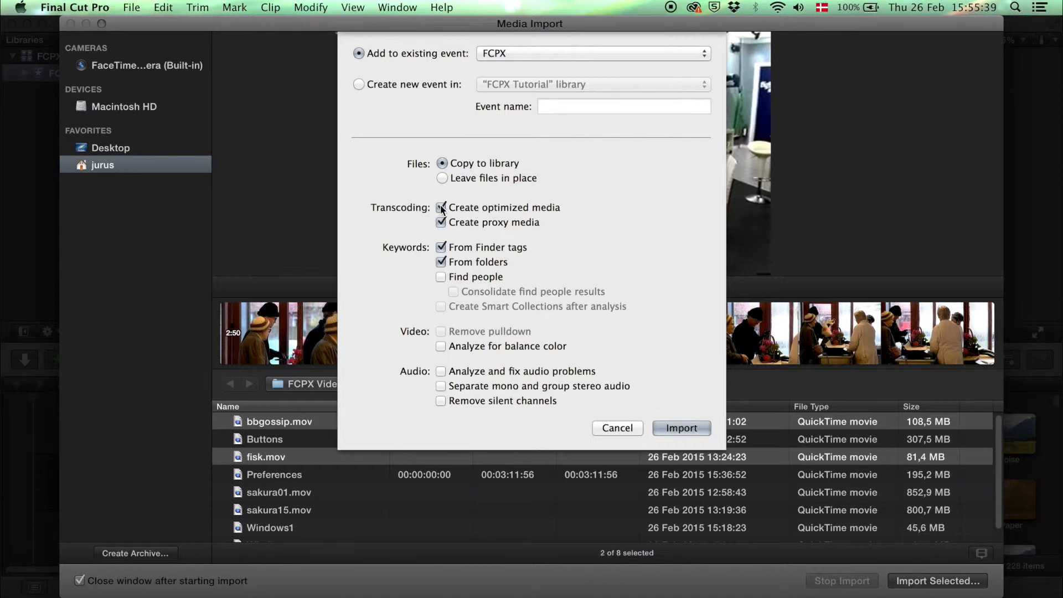
left_click(441, 207)
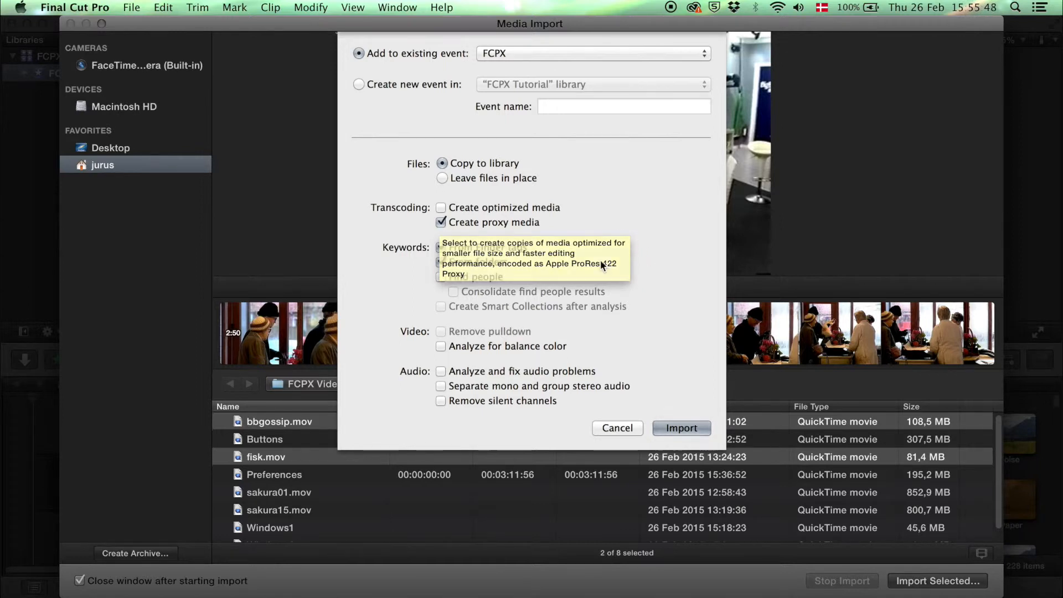
left_click(682, 427)
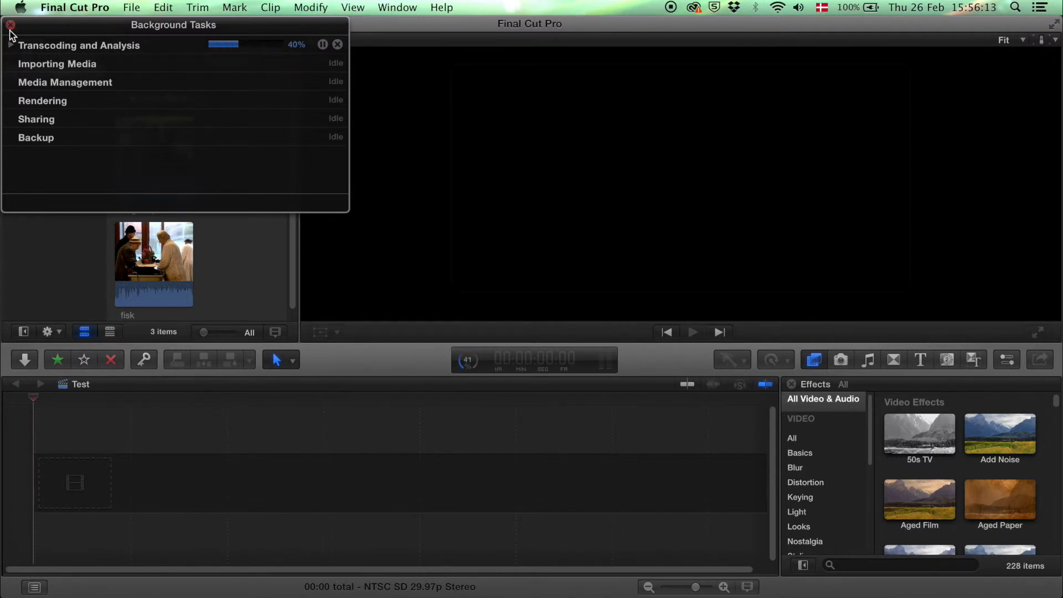
Close the Background Tasks window once transcoding and analysis are under way.
left_click(10, 25)
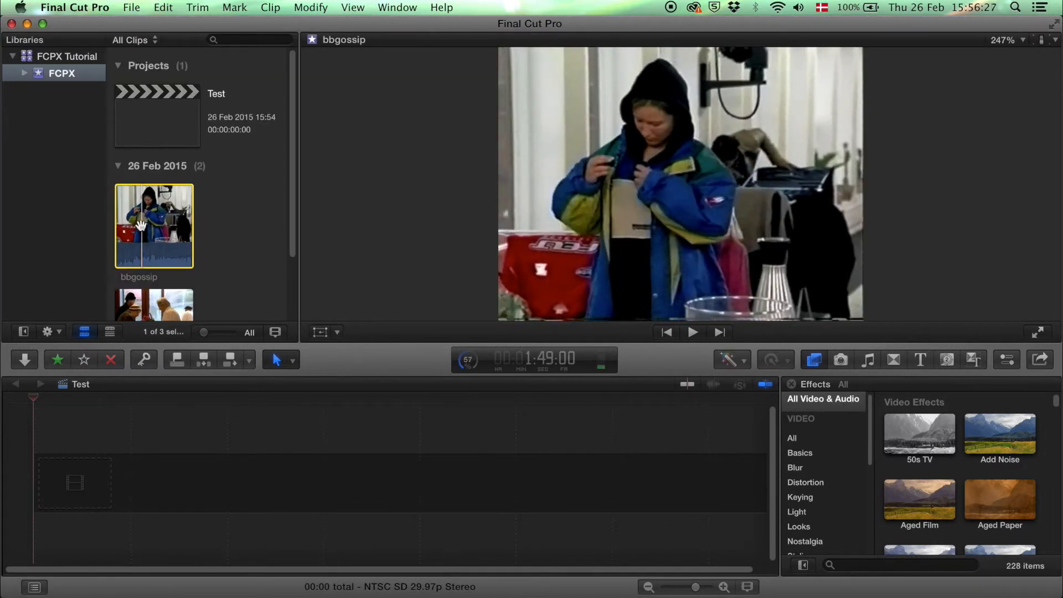
Preview the bbgossip clip in the viewer and begin selecting a range in it.
left_click(693, 331)
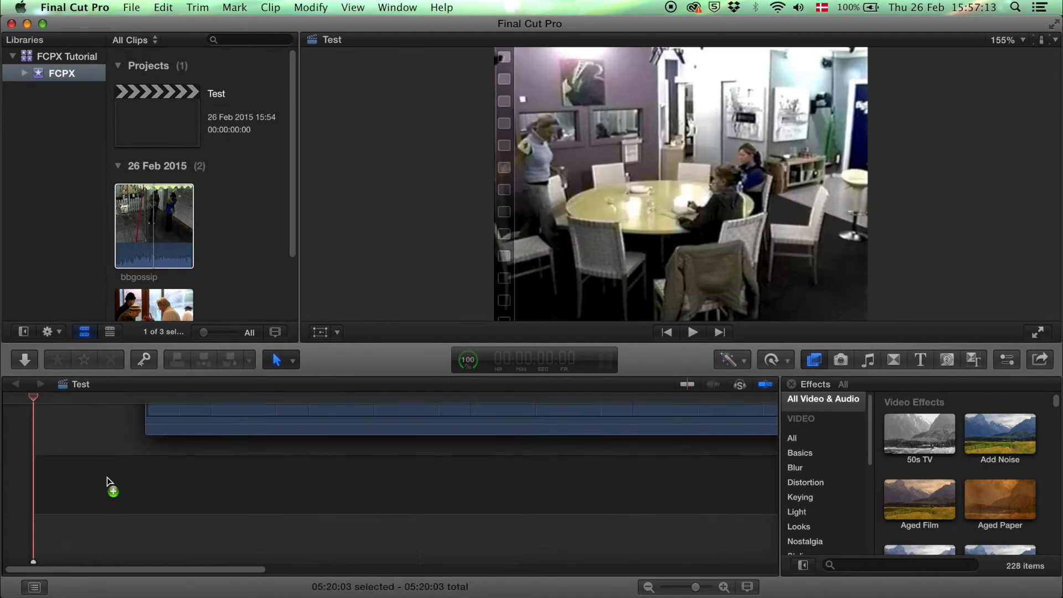
left_click(154, 226)
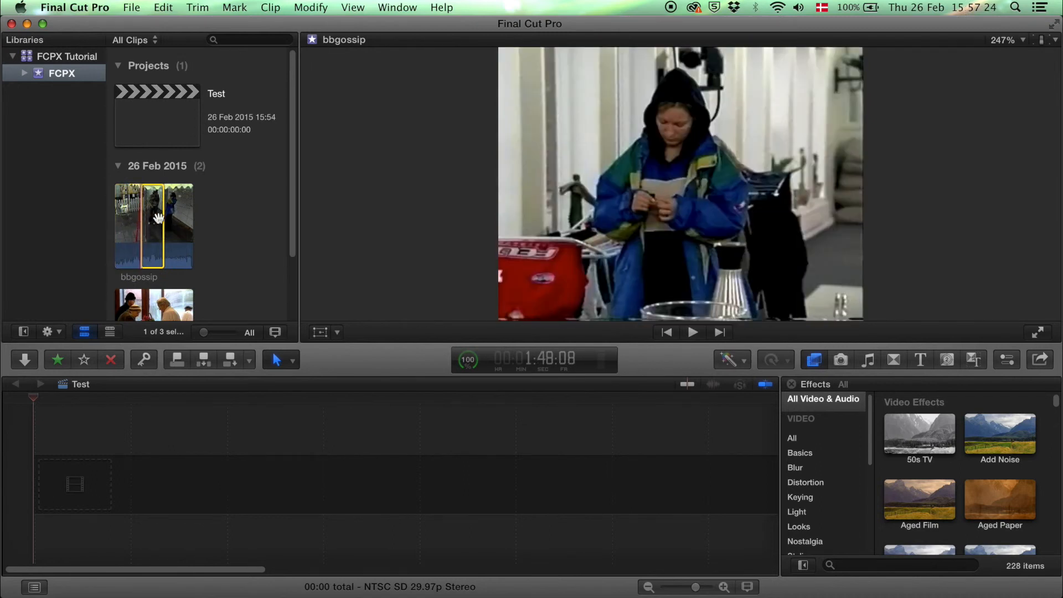
Drag the chosen part of bbgossip onto the Test timeline and accept the suggested video properties.
left_click_drag(153, 224, 339, 482)
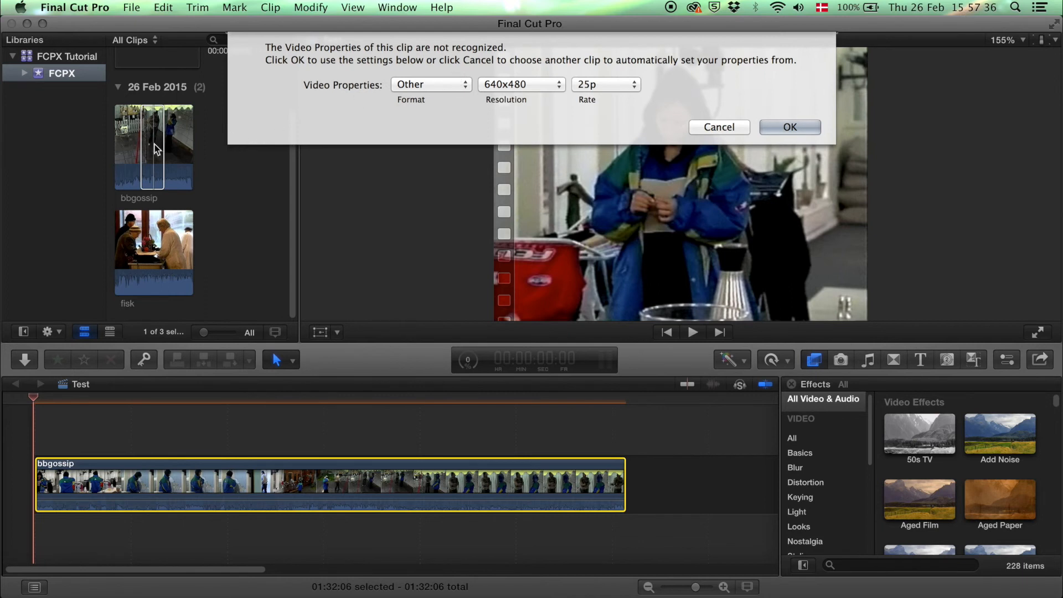
mouse_move(688, 95)
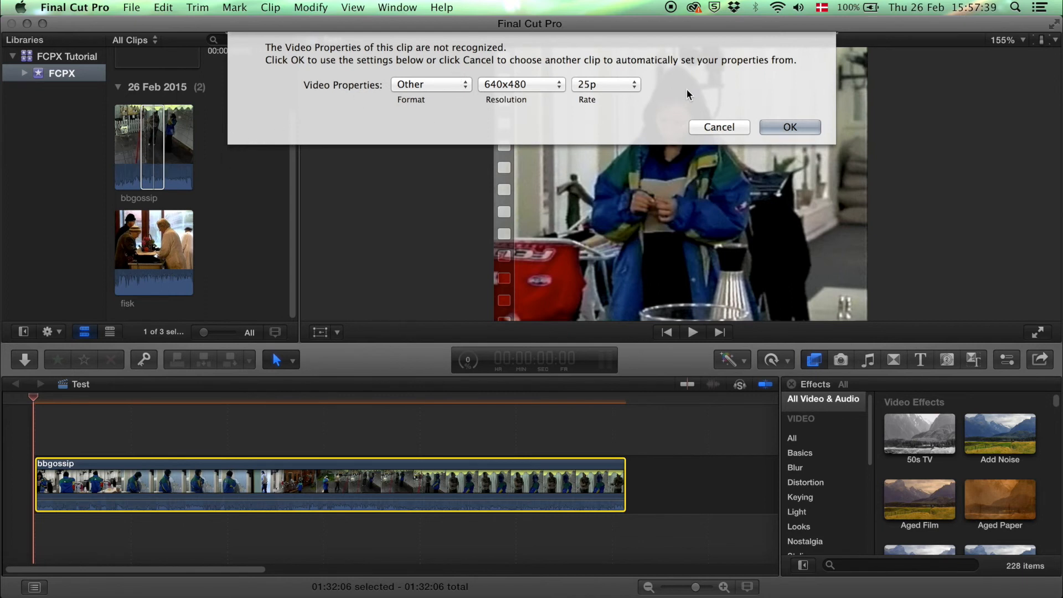
left_click(789, 126)
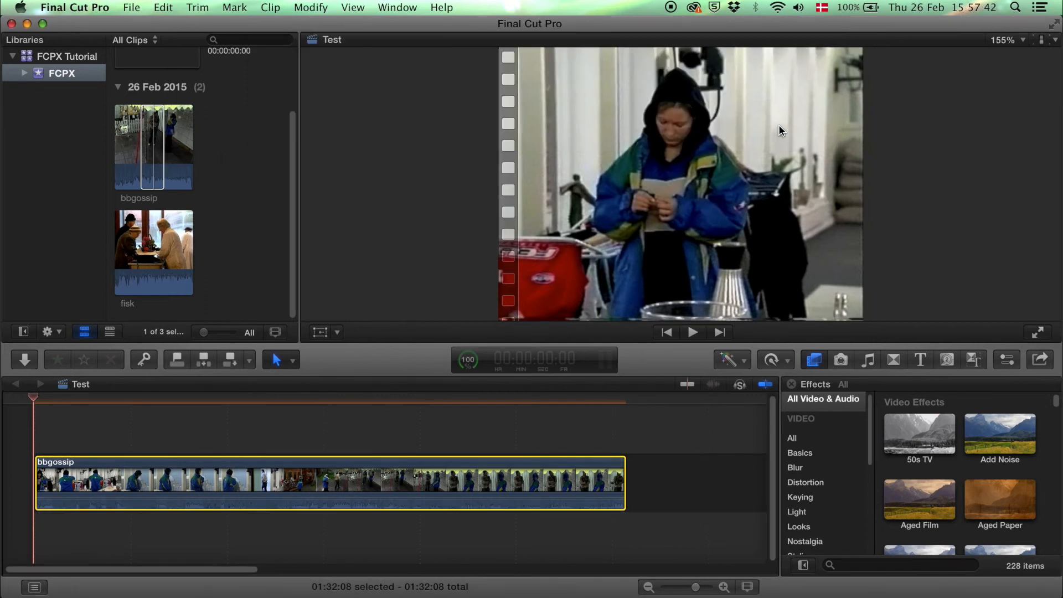